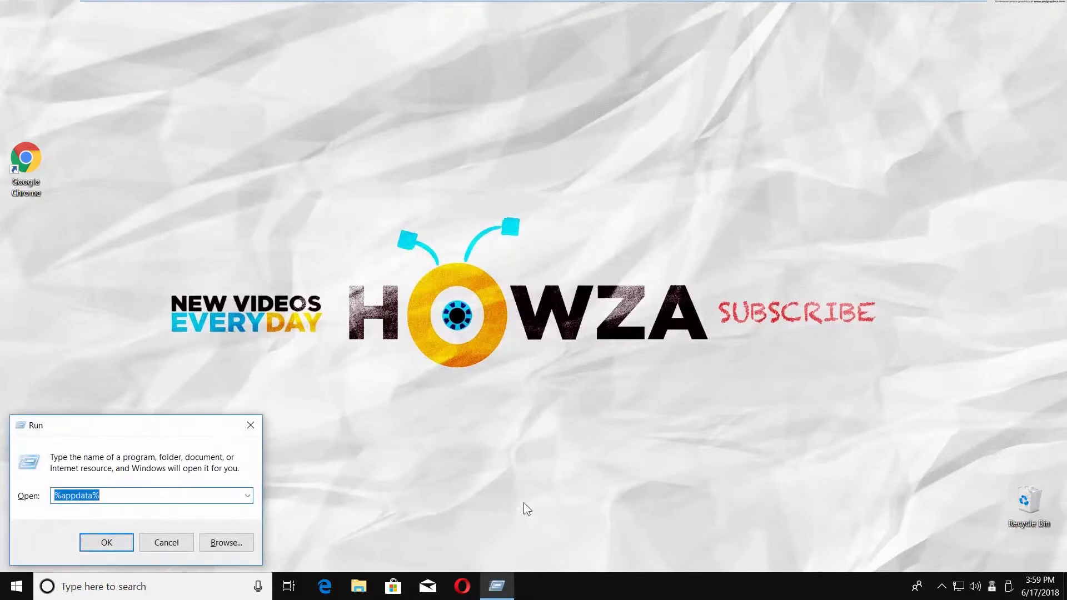
Run msinfo32 from the Run dialog to open System Information.
text(ms)
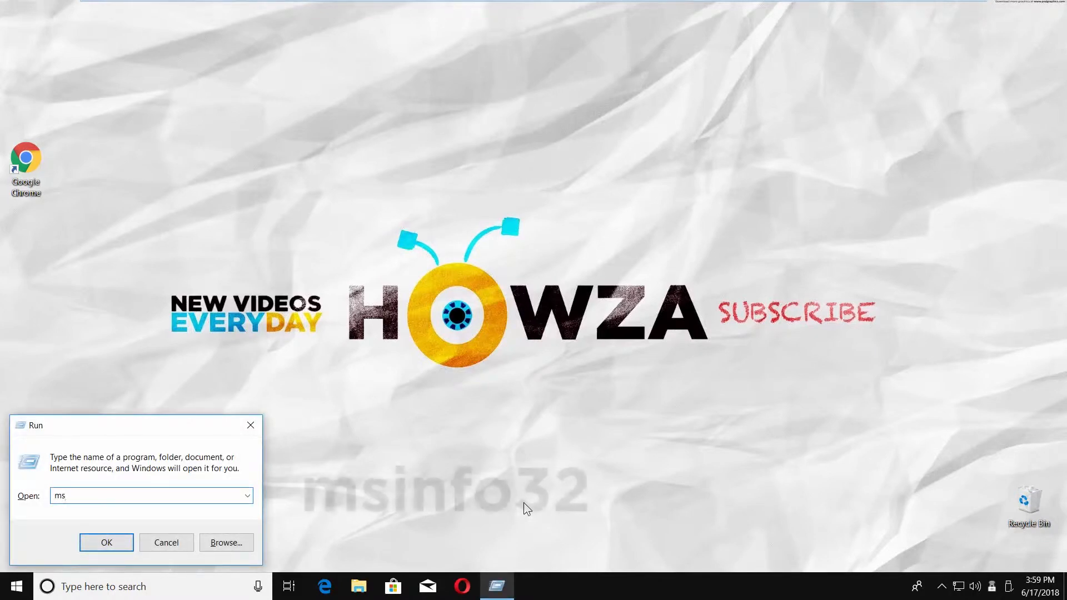
text(info32)
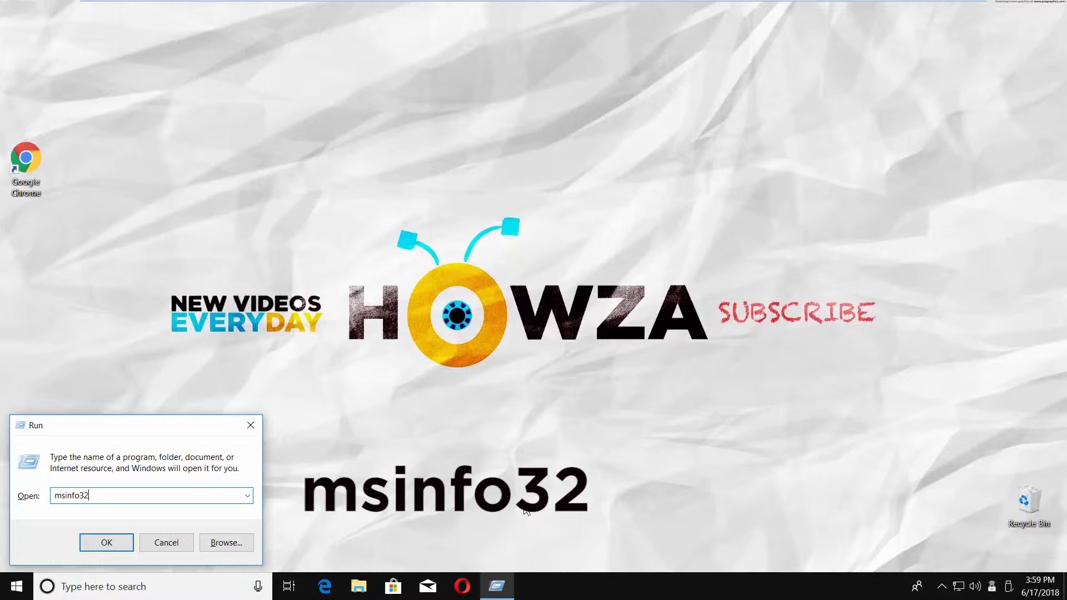
click(106, 543)
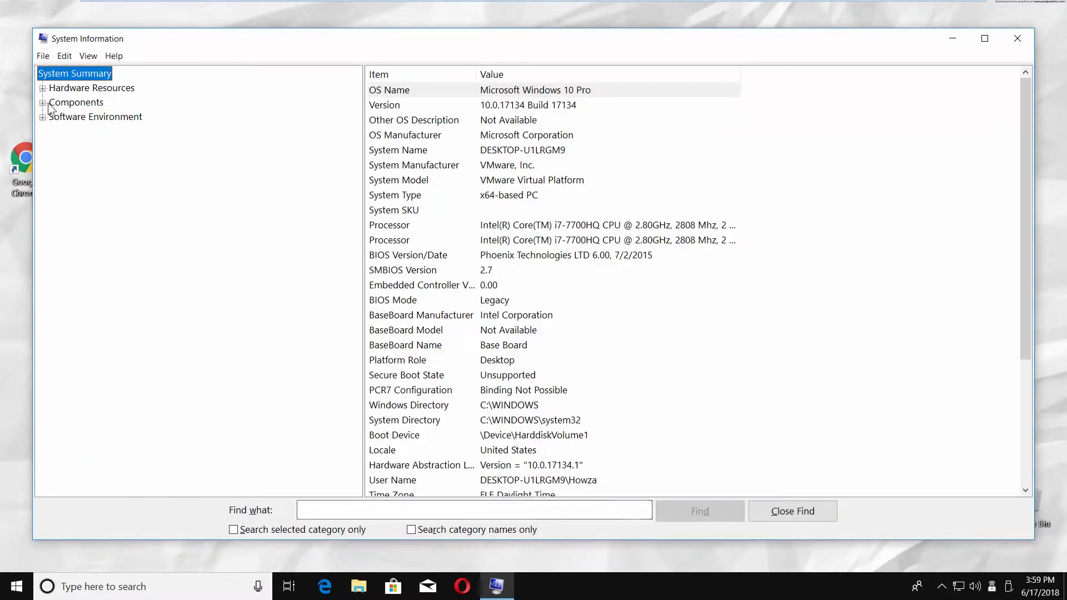
Find the Intel adapter's MAC Address under Components > Network > Adapter, then close System Information.
click(43, 103)
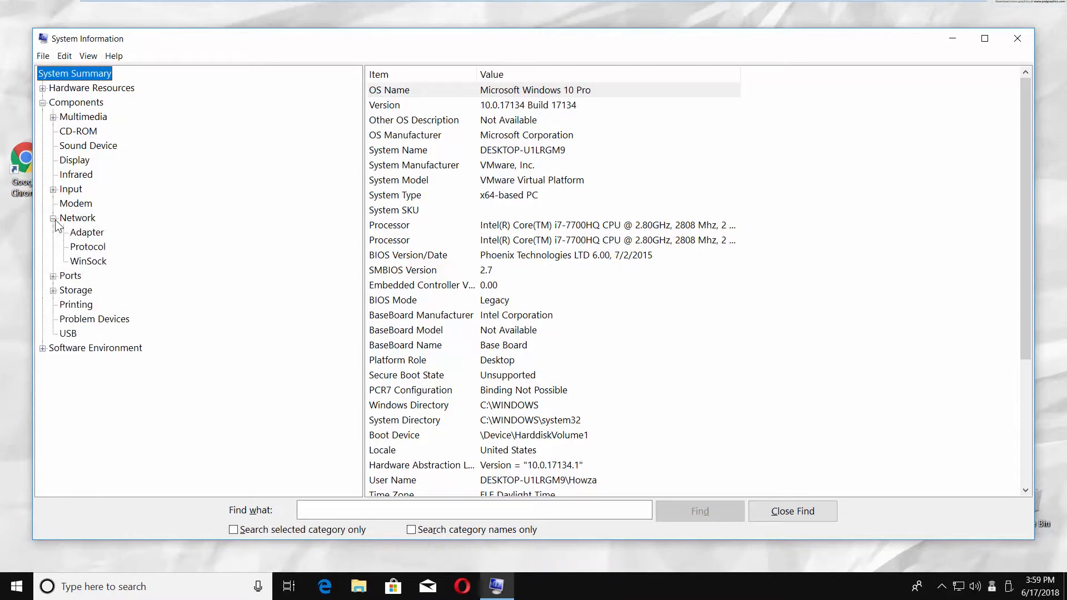
click(87, 232)
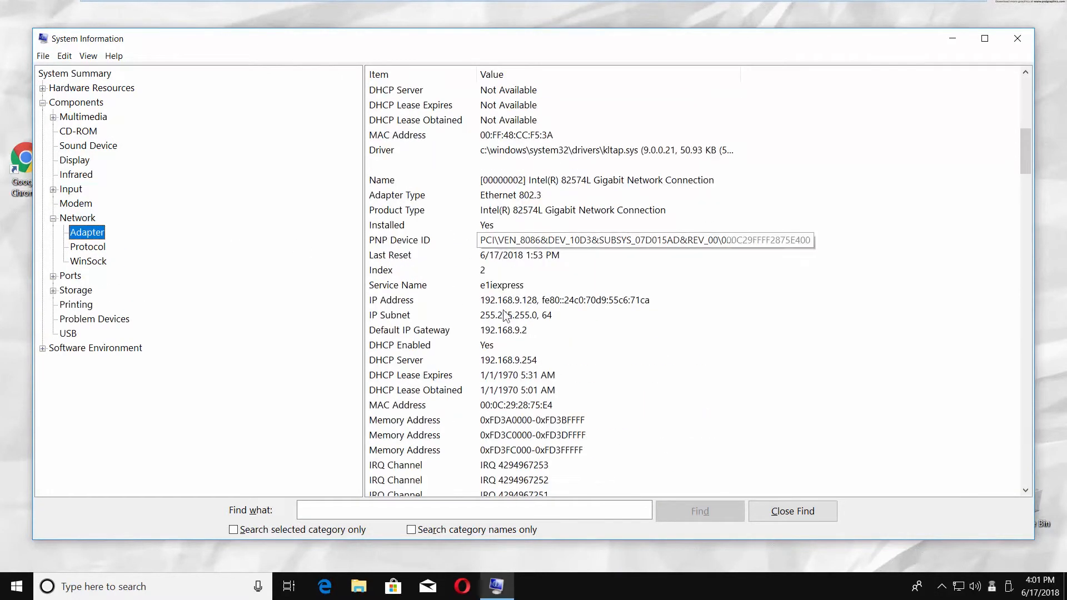
click(516, 405)
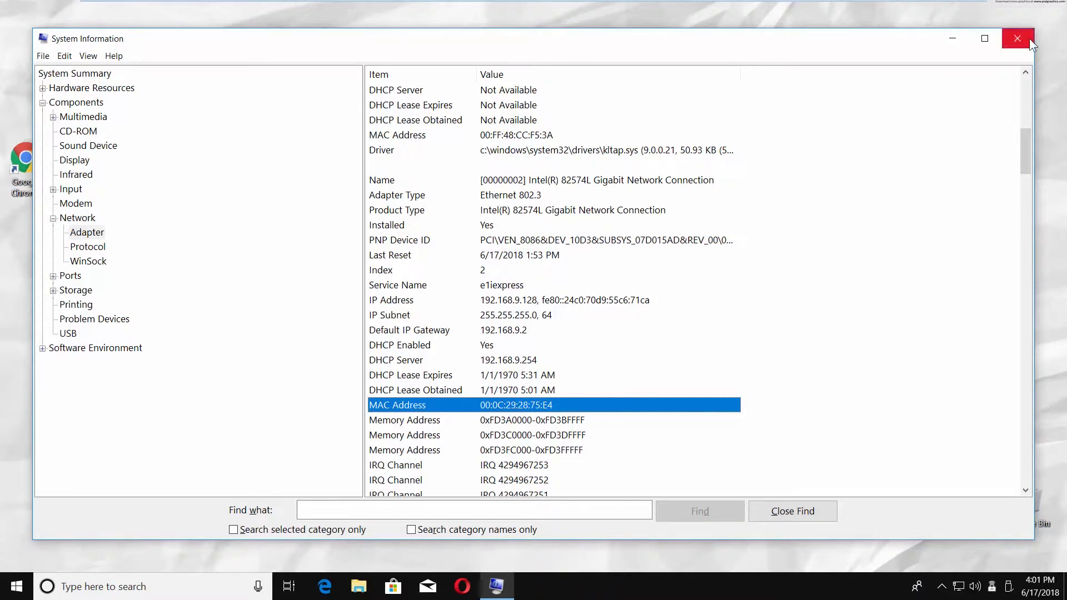
click(1018, 39)
text(command)
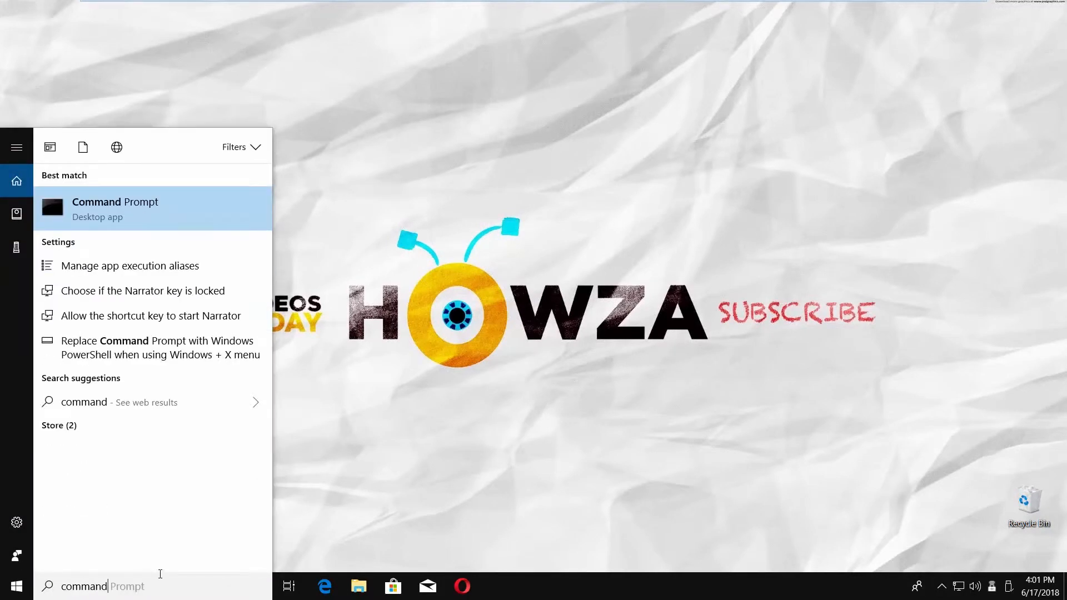
Open Command Prompt from the Best match search result.
click(115, 201)
text(getmac/)
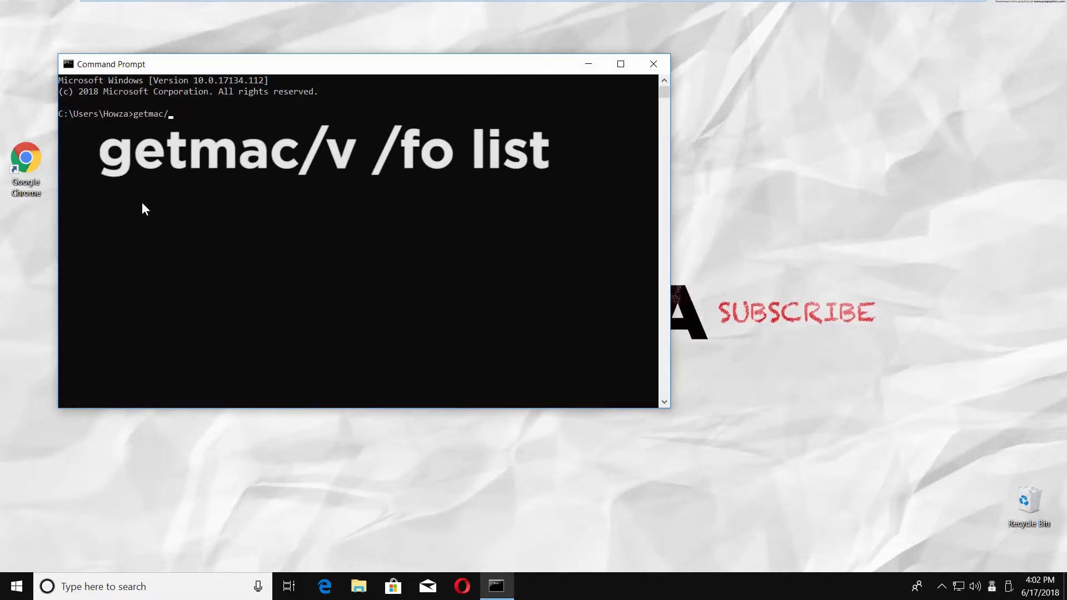
Run getmac /v /fo list and highlight the adapter and physical address output.
text(v /fo list)
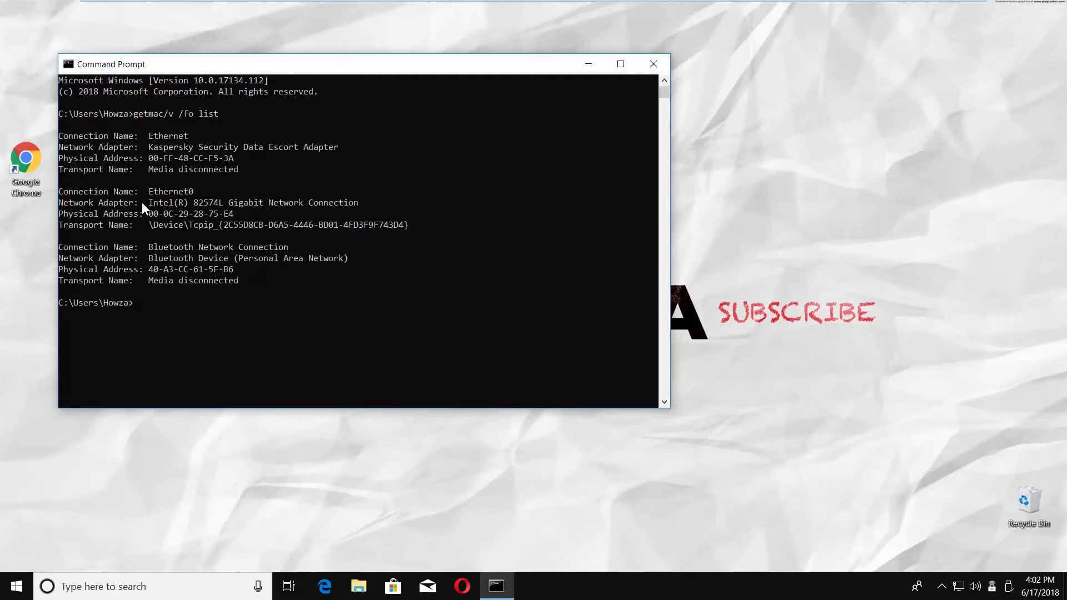
drag(148, 158, 234, 158)
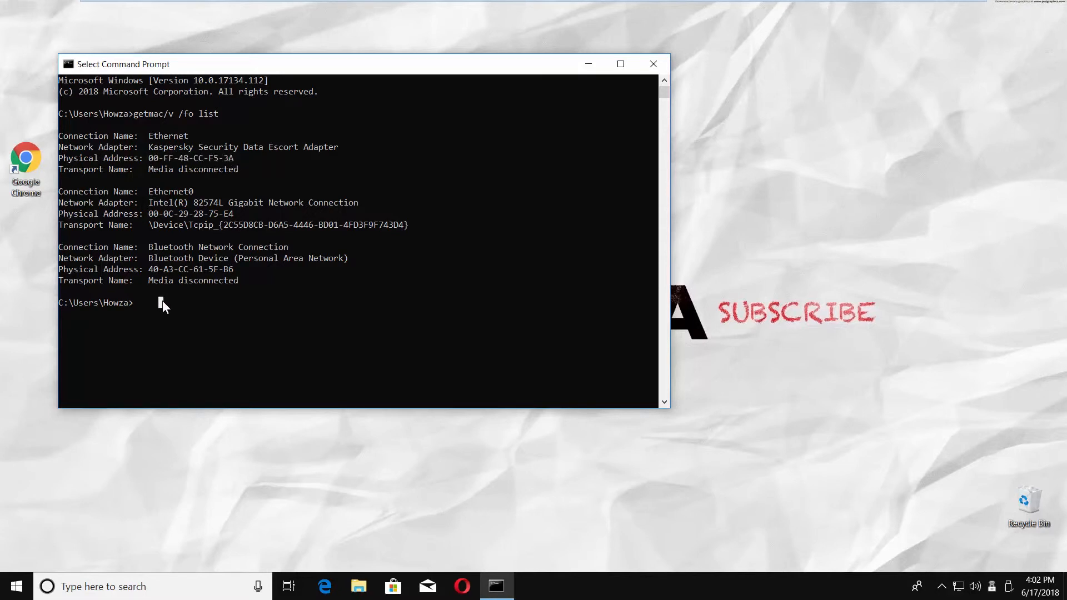
Run ipconfig /all and select the Ethernet adapter's physical address 00-FF-48-CC-F5-3A.
text(ipconfig)
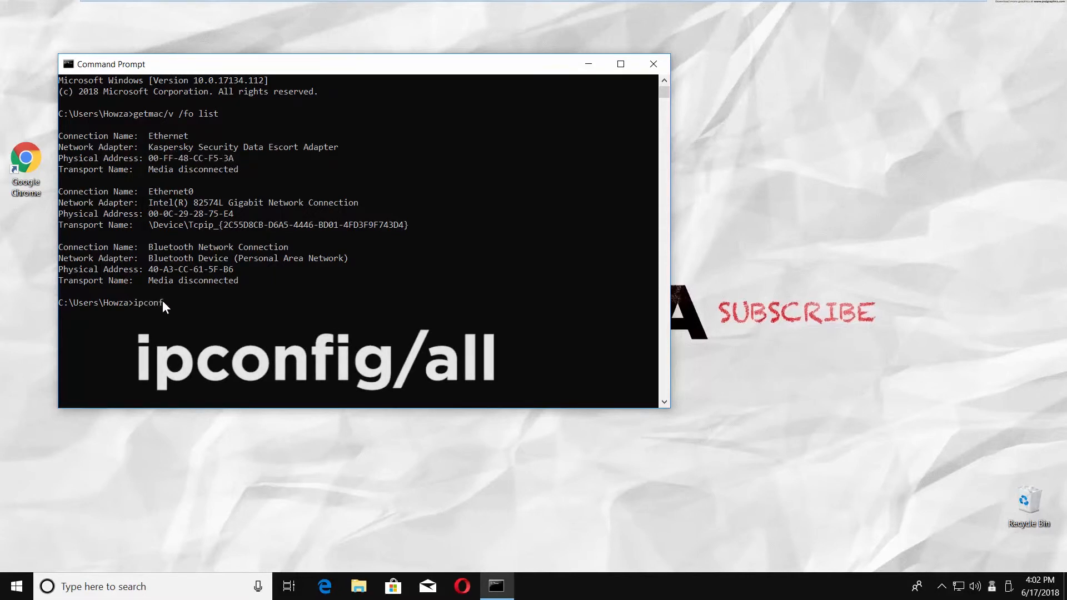
key(Enter)
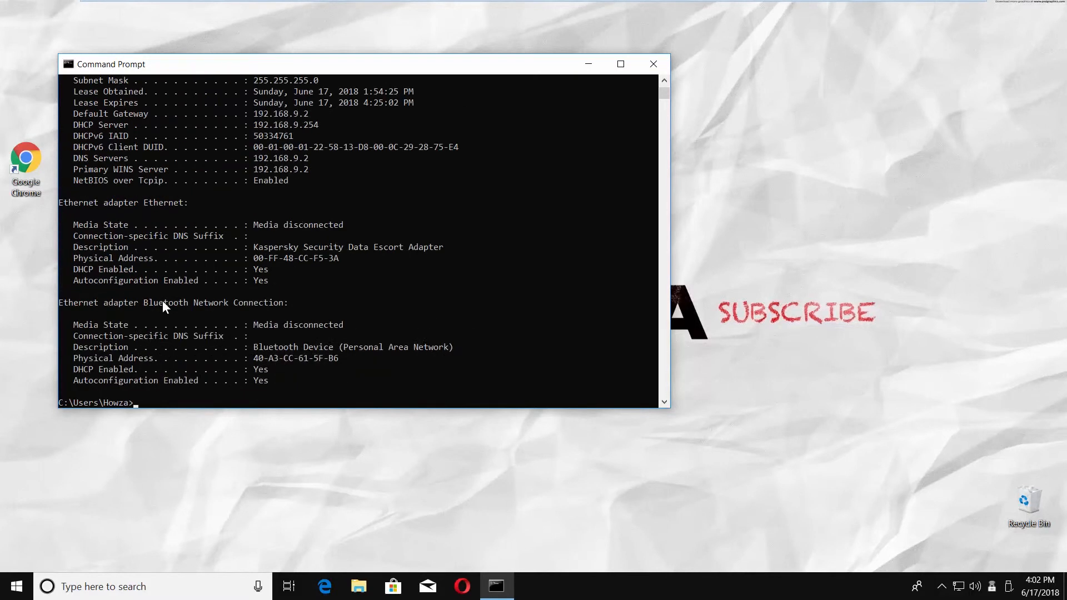
scroll(down, 3)
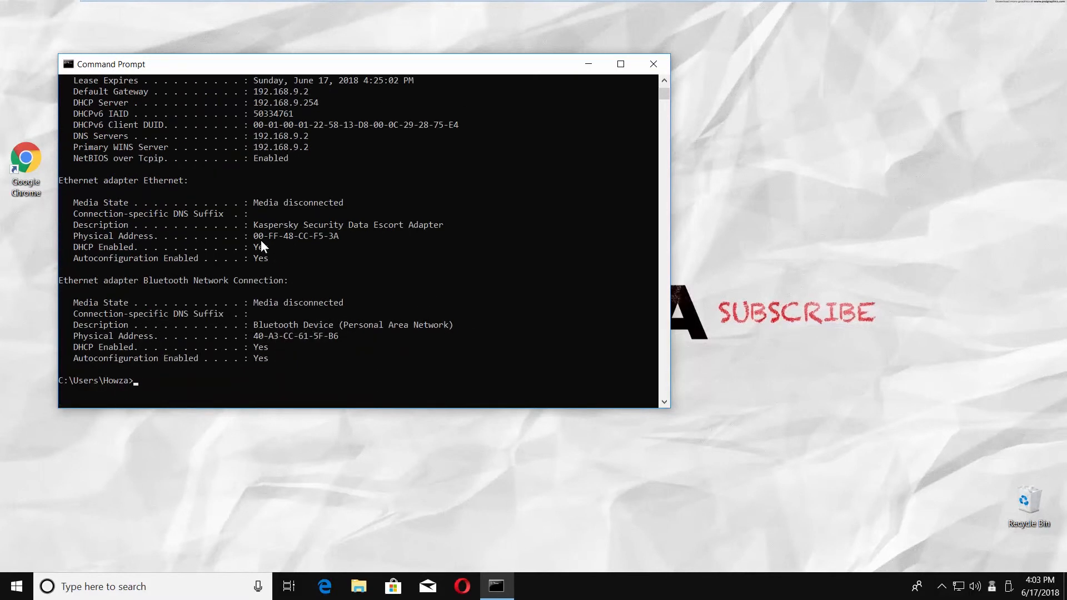
drag(252, 236, 340, 236)
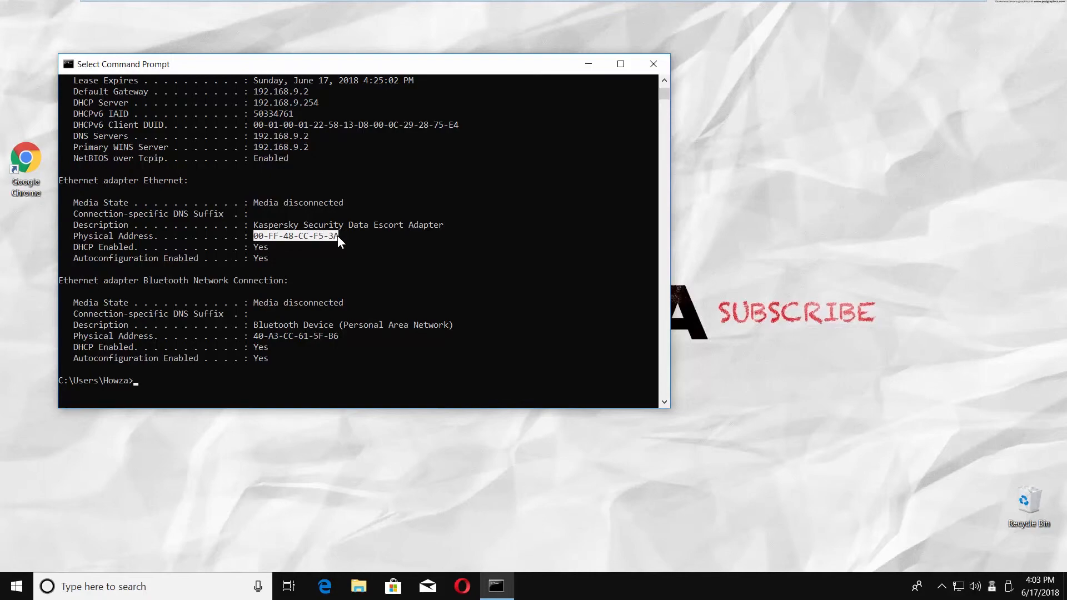